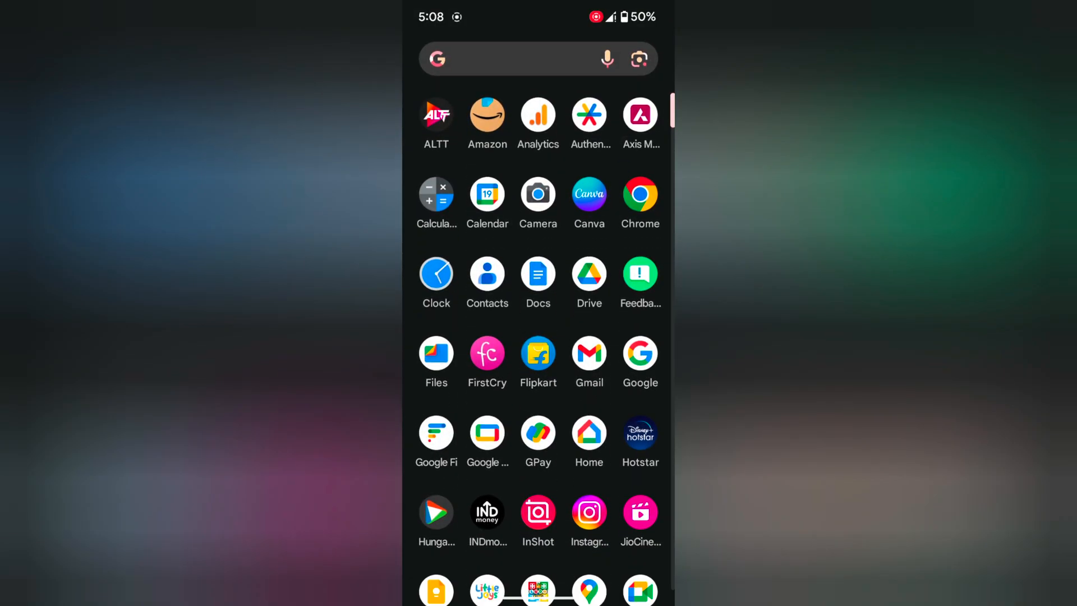
Step: Launch Settings from the app drawer and open its Display page, scrolled toward Display size and text
scroll("down", 3)
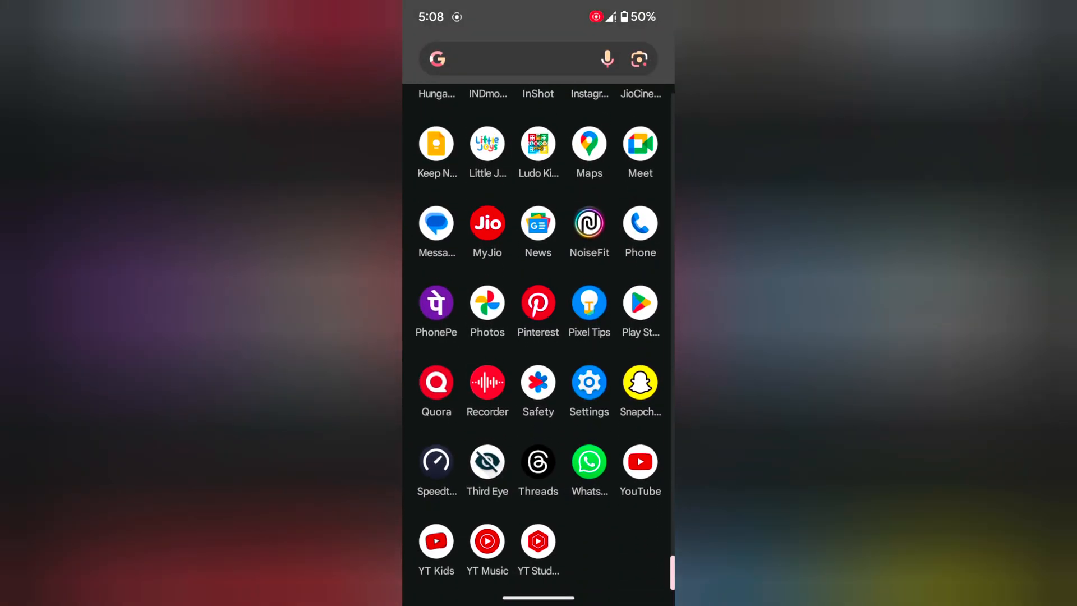
left_click(589, 382)
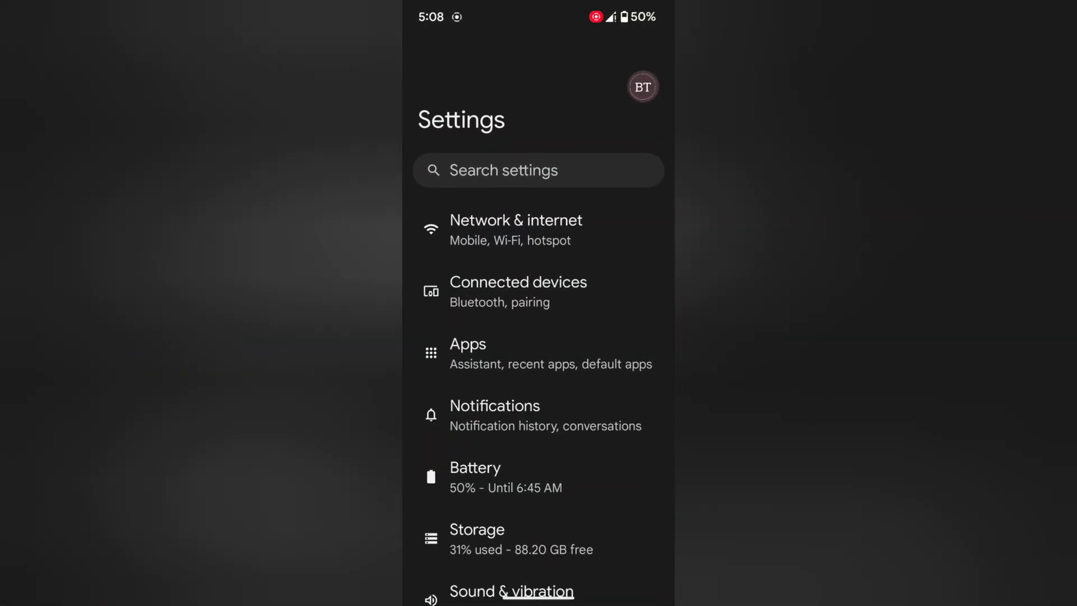
scroll("down", 3)
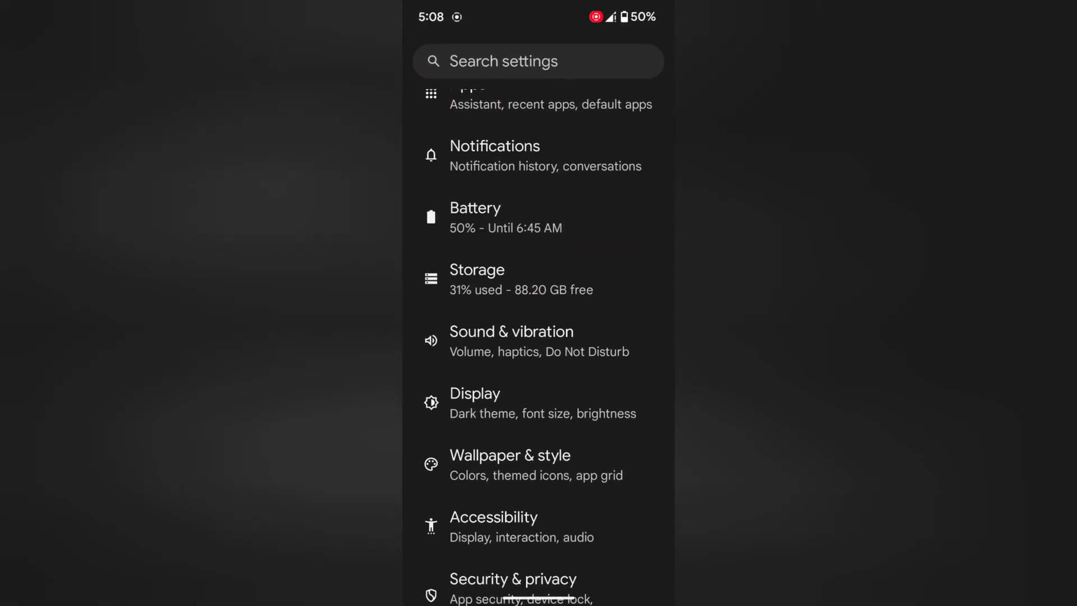
left_click(474, 401)
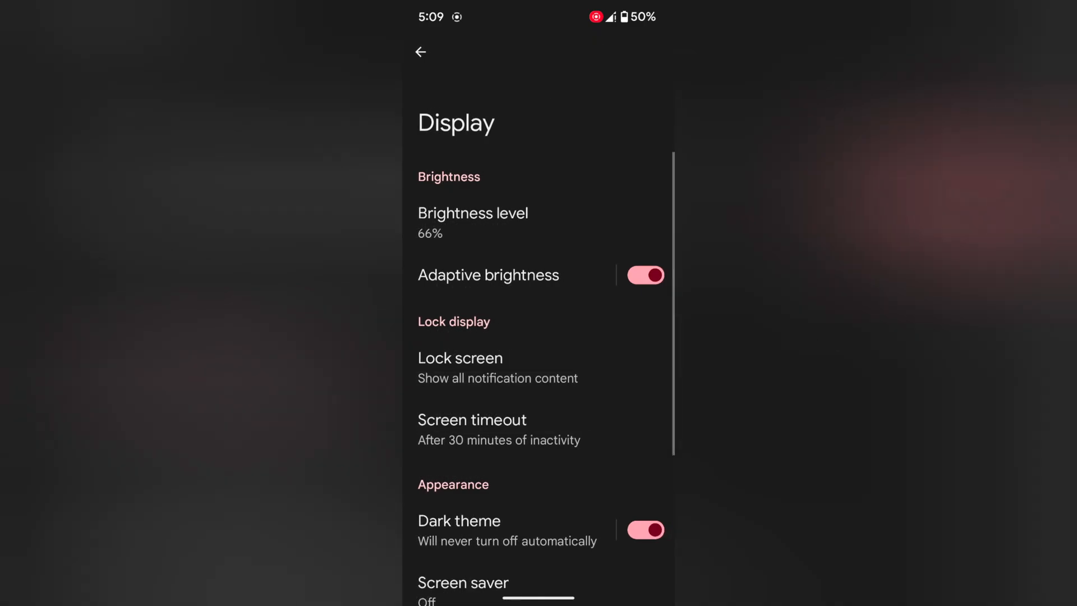
scroll("down", 3)
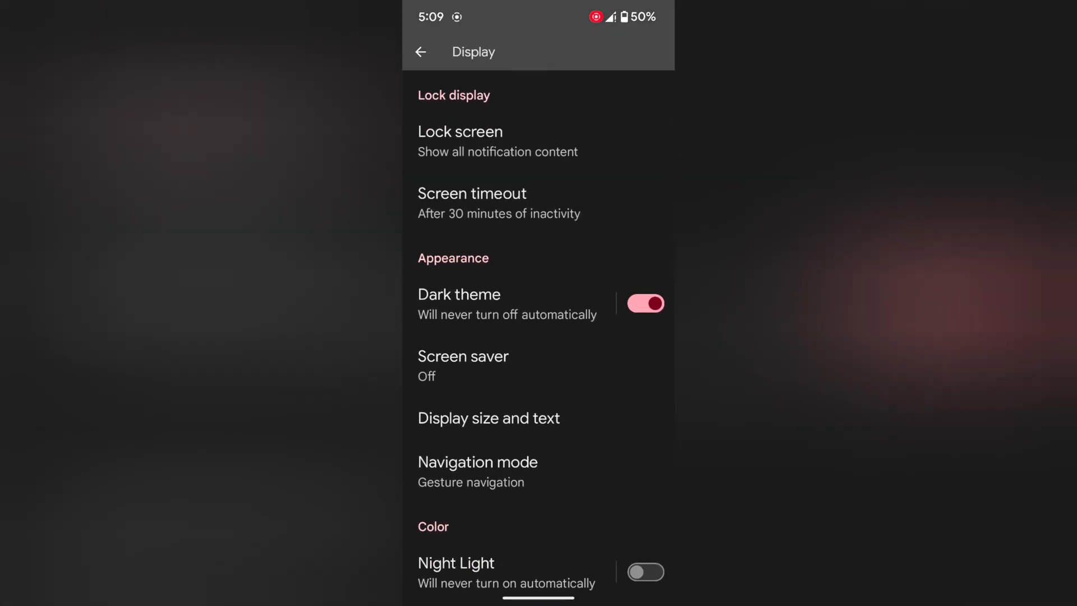
Step: On Display size and text, try larger Font size steps and return it to default
left_click(488, 418)
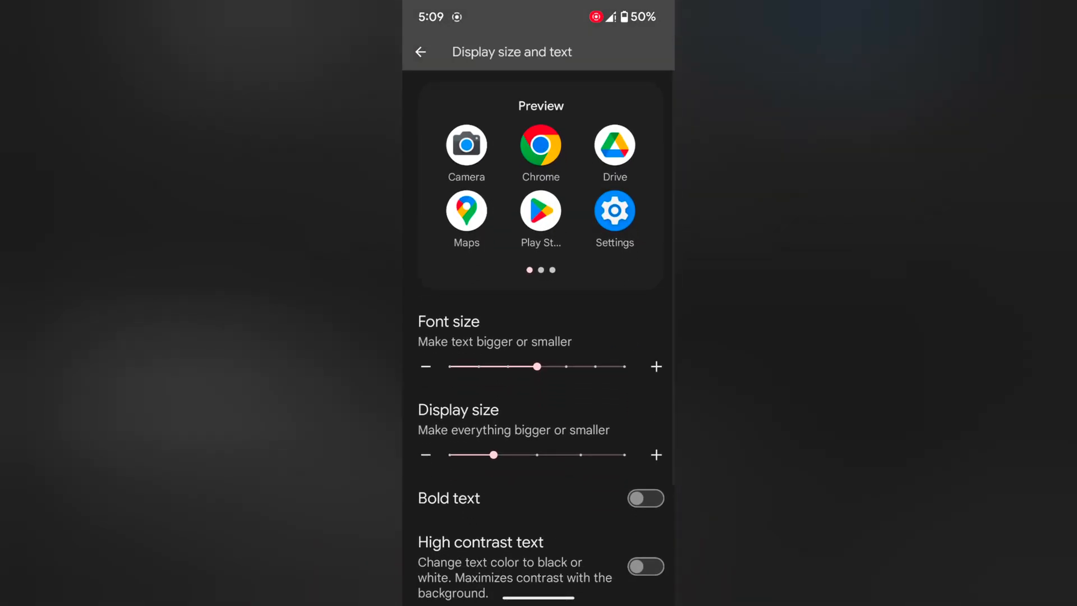
left_click_drag(536, 367, 565, 366)
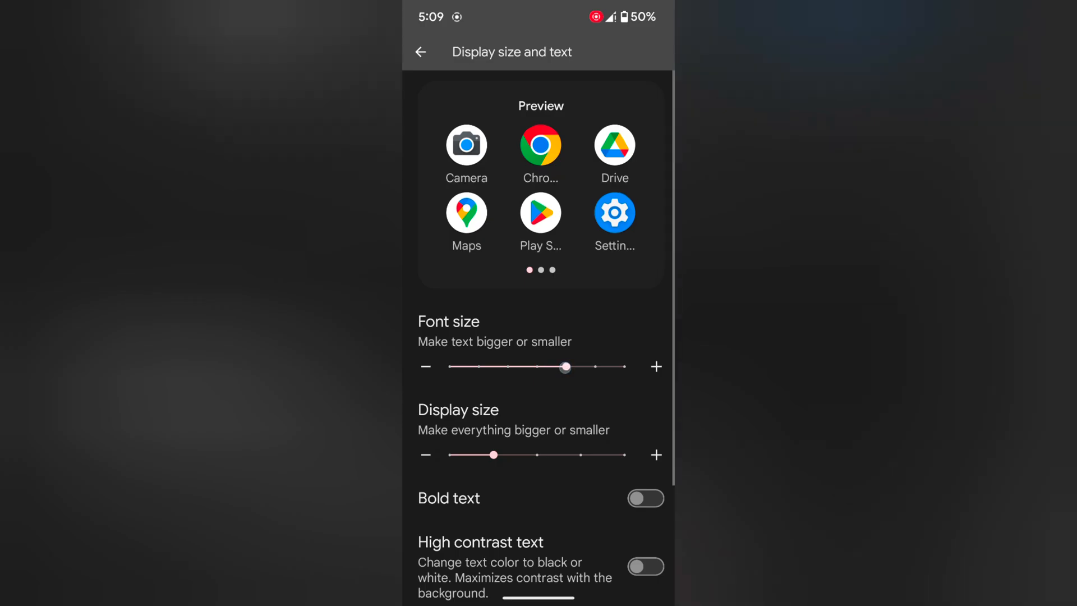
left_click_drag(565, 366, 595, 376)
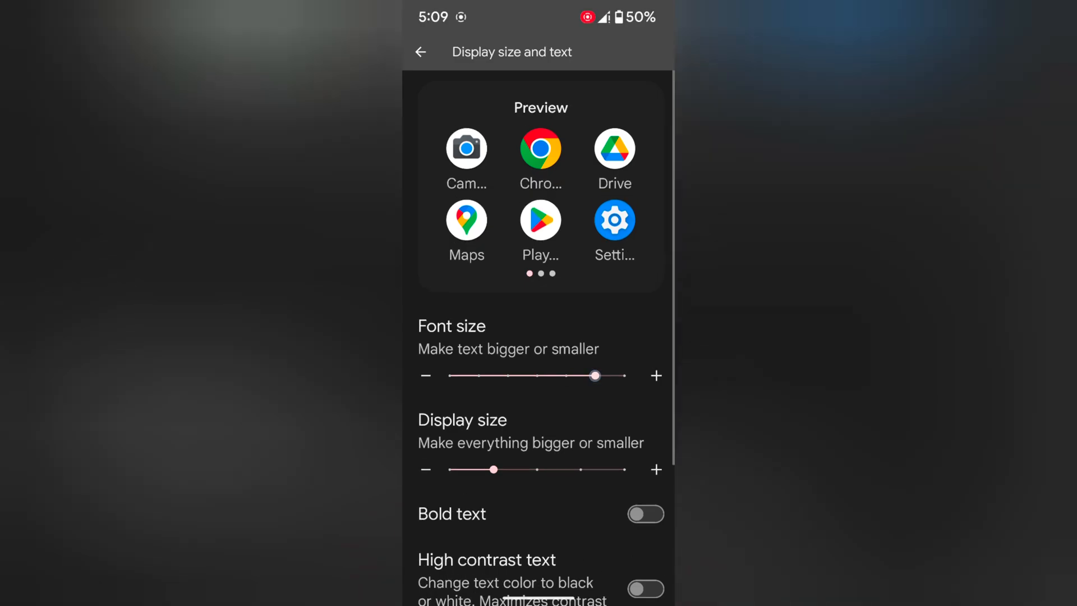
left_click_drag(595, 375, 623, 386)
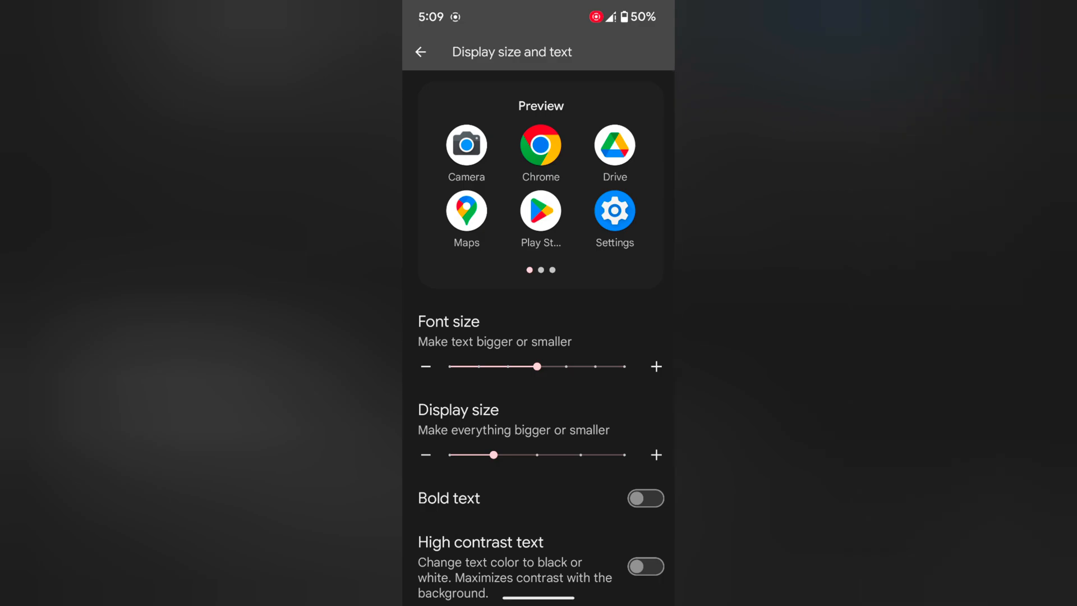
Step: Move the Display size slider to make everything on screen one step bigger
left_click_drag(493, 455, 538, 455)
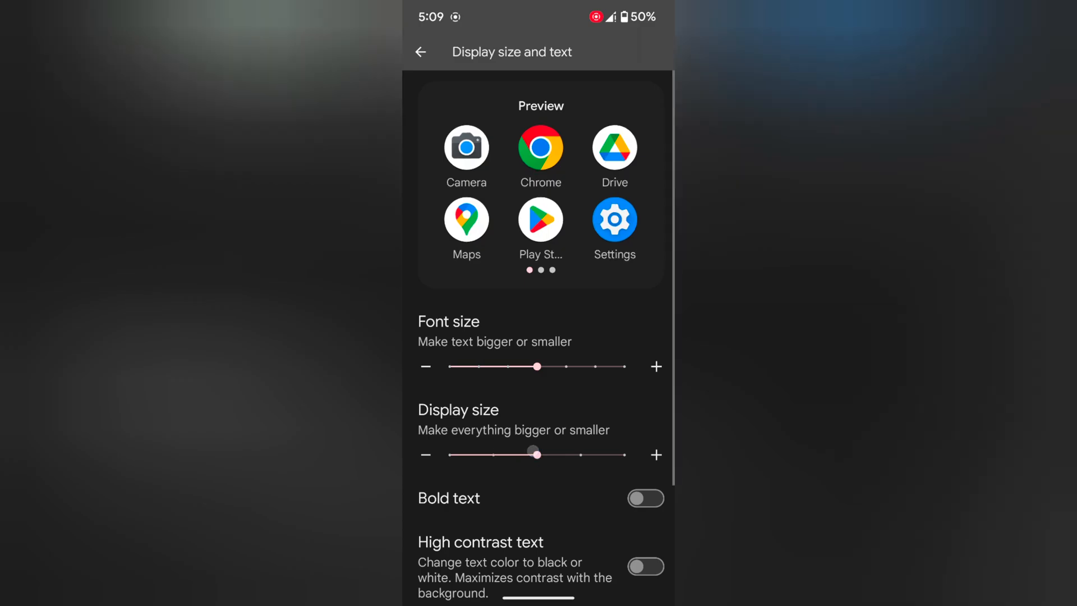
left_click_drag(538, 454, 582, 493)
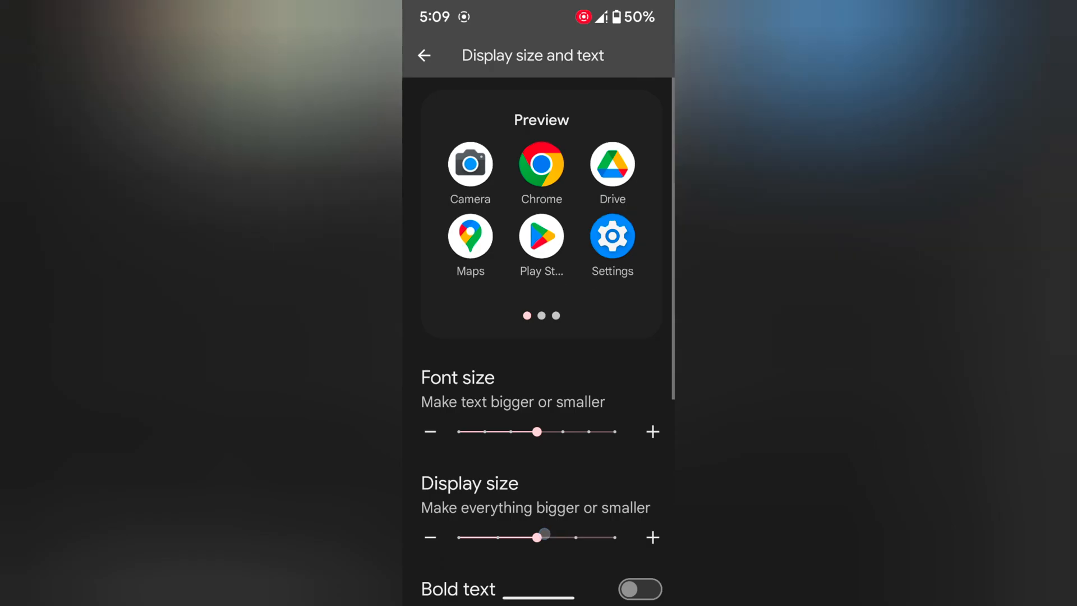
Step: Restore Display size to its original step and switch Bold text and High contrast text on then off
left_click(639, 588)
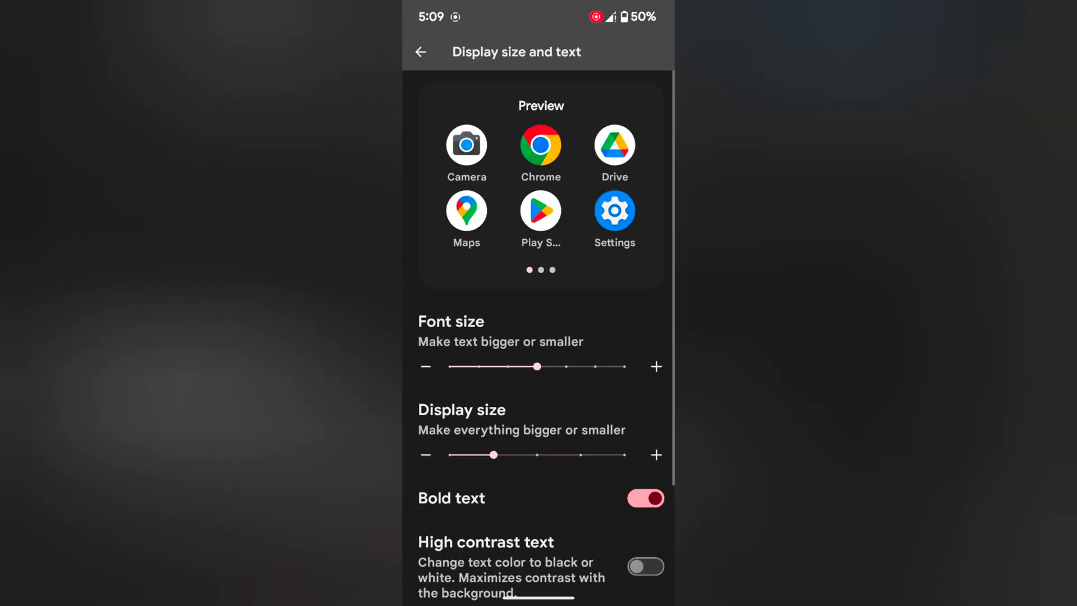
left_click(645, 498)
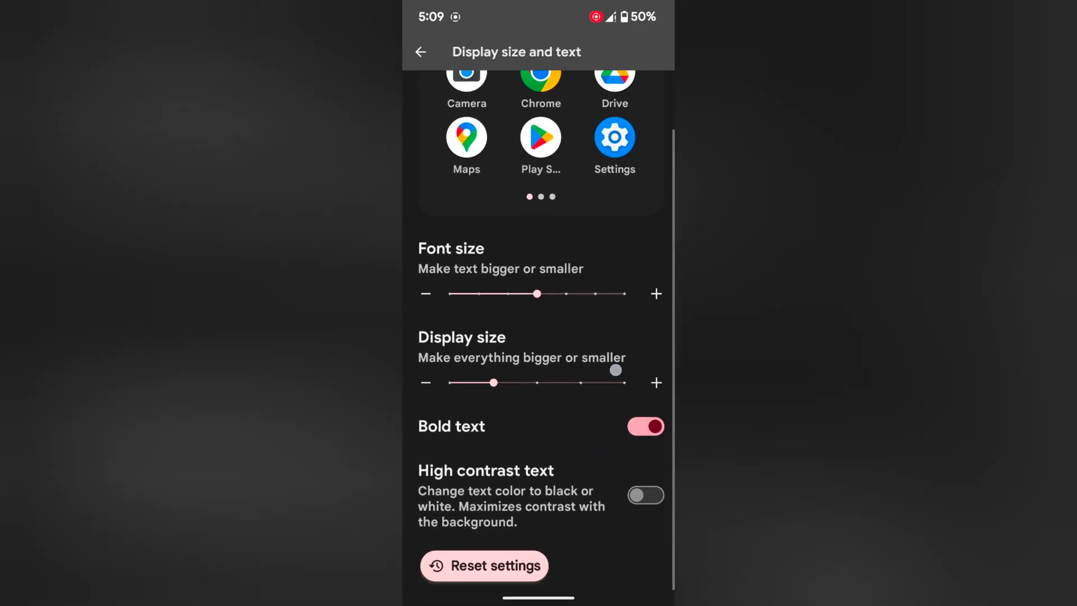
left_click(644, 494)
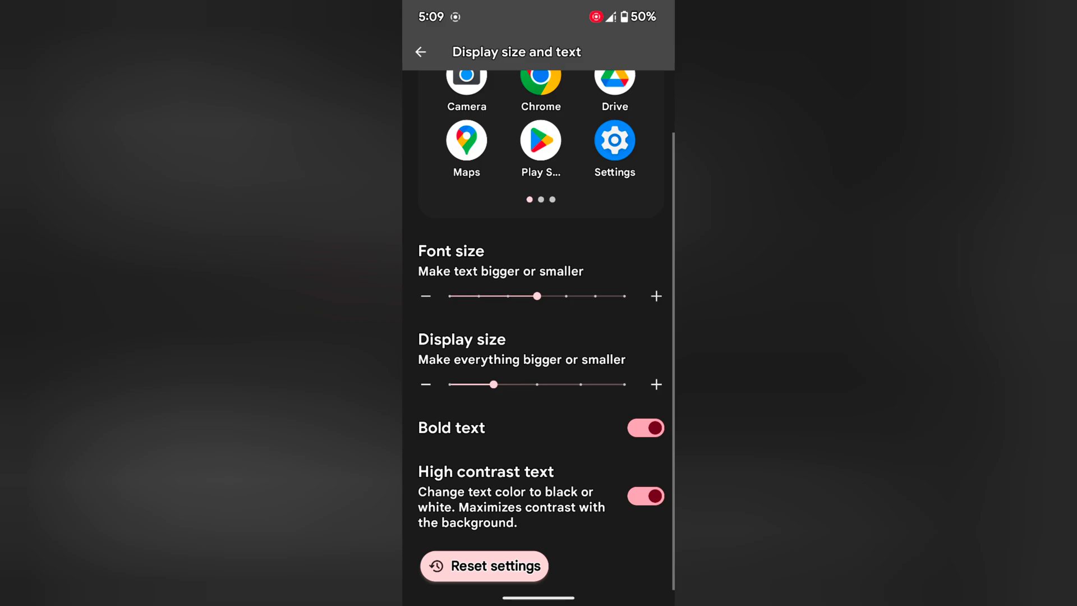
left_click(645, 496)
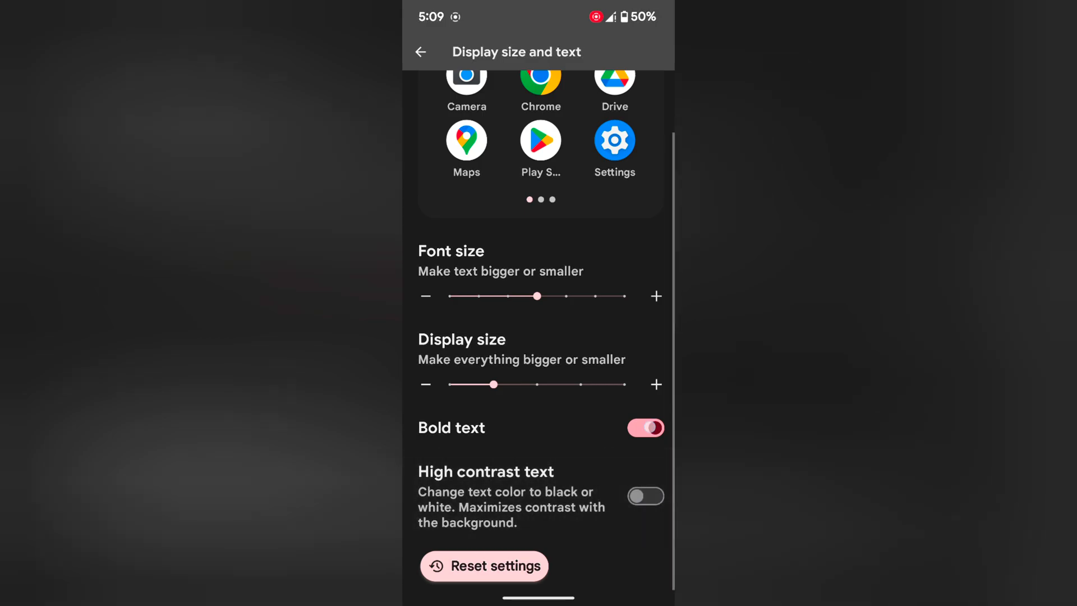
left_click(644, 428)
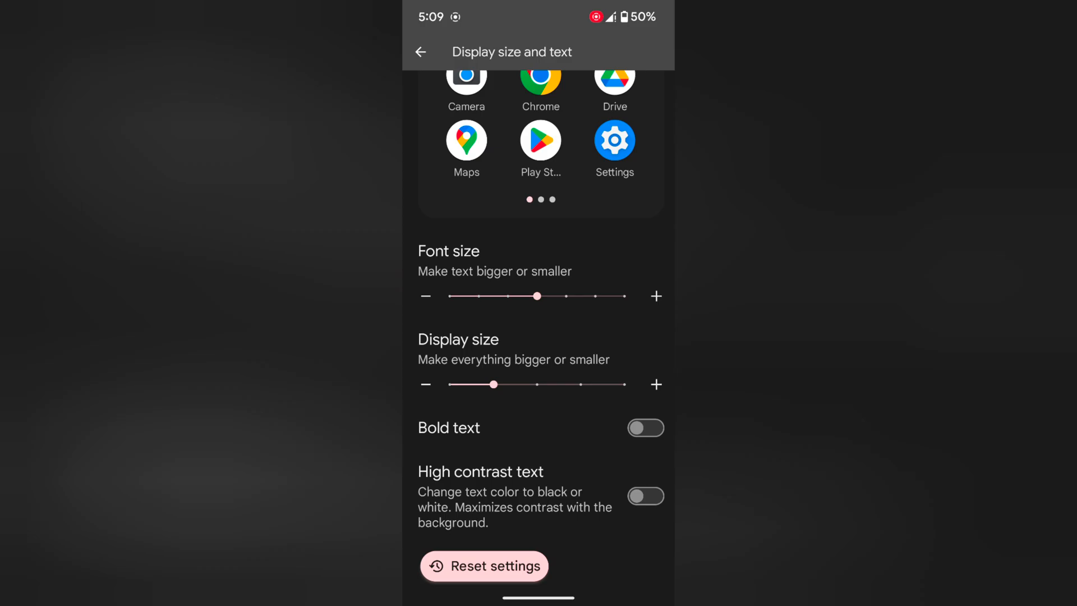
Step: Return from Display size and text to the Display settings page
left_click(484, 566)
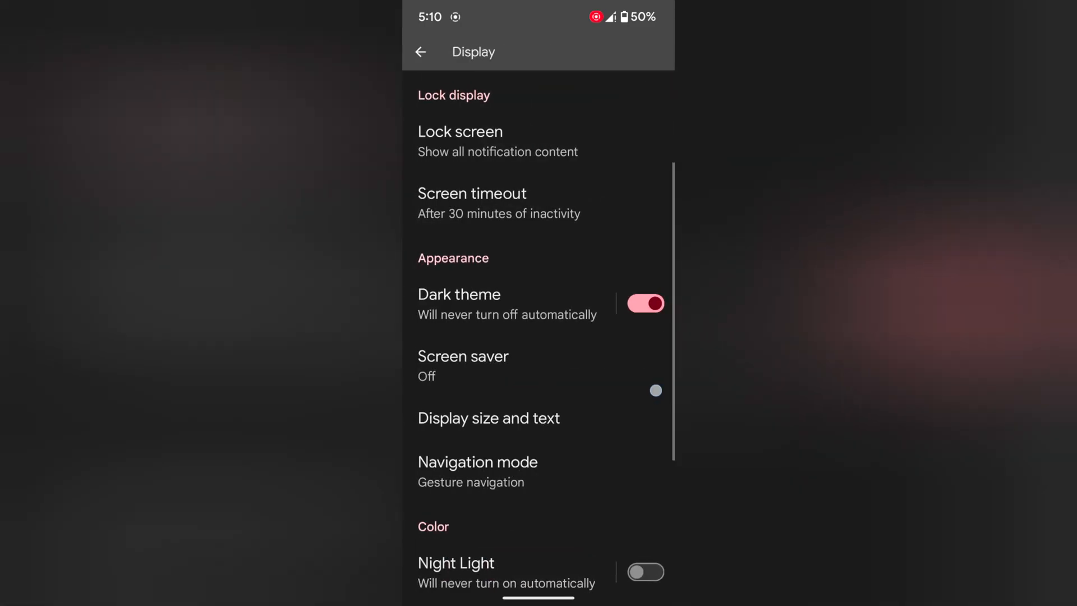
Step: Reach Display size and text again through the main Settings list's Accessibility section
left_click(419, 51)
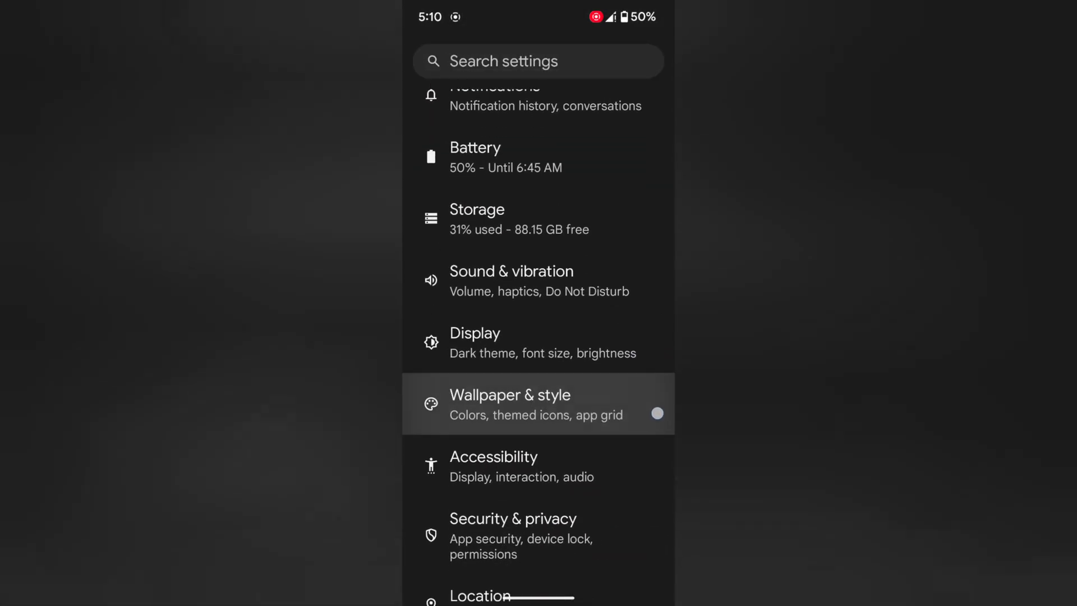
left_click(521, 466)
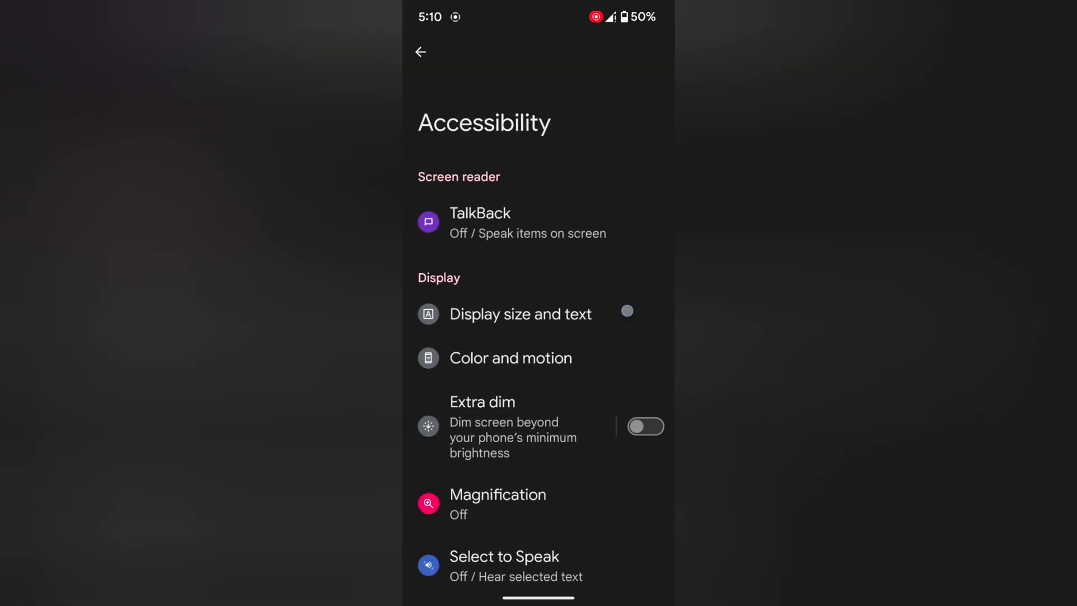
left_click(520, 315)
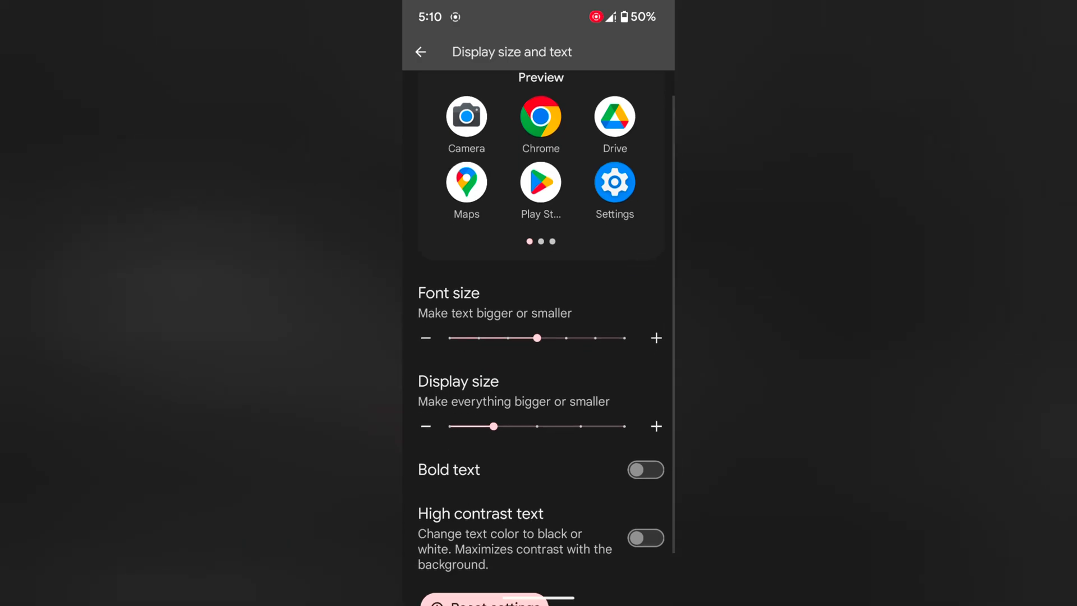